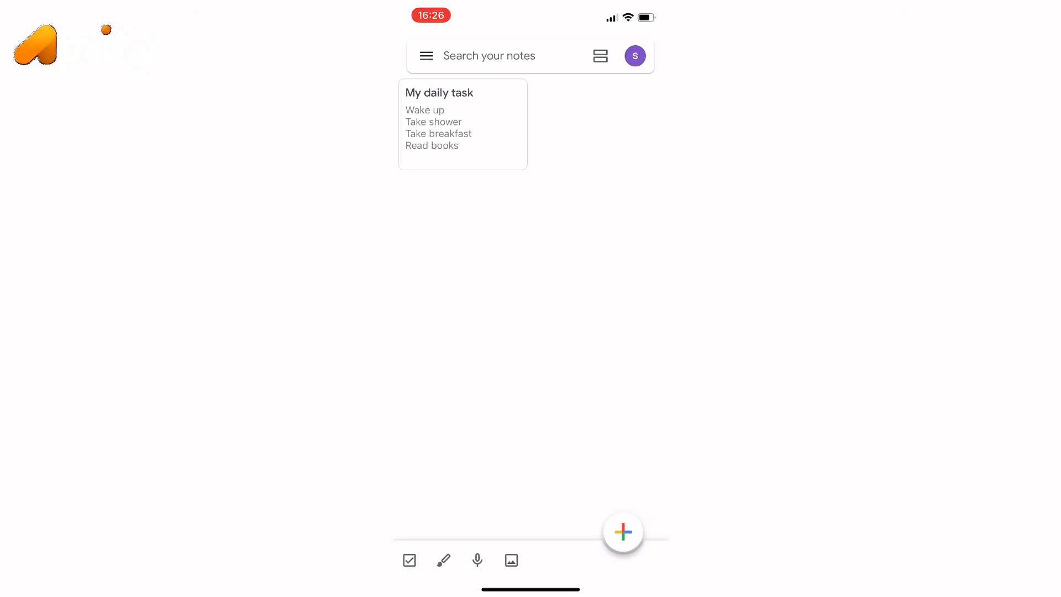
Select the 'My daily task' note and archive it from the toolbar
left_click(462, 124)
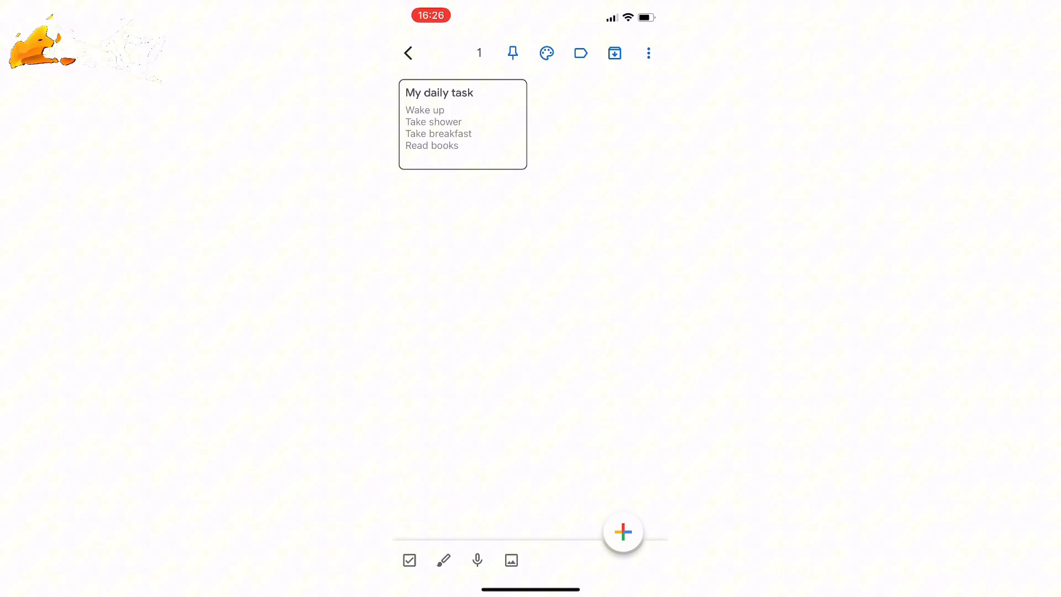
left_click(614, 53)
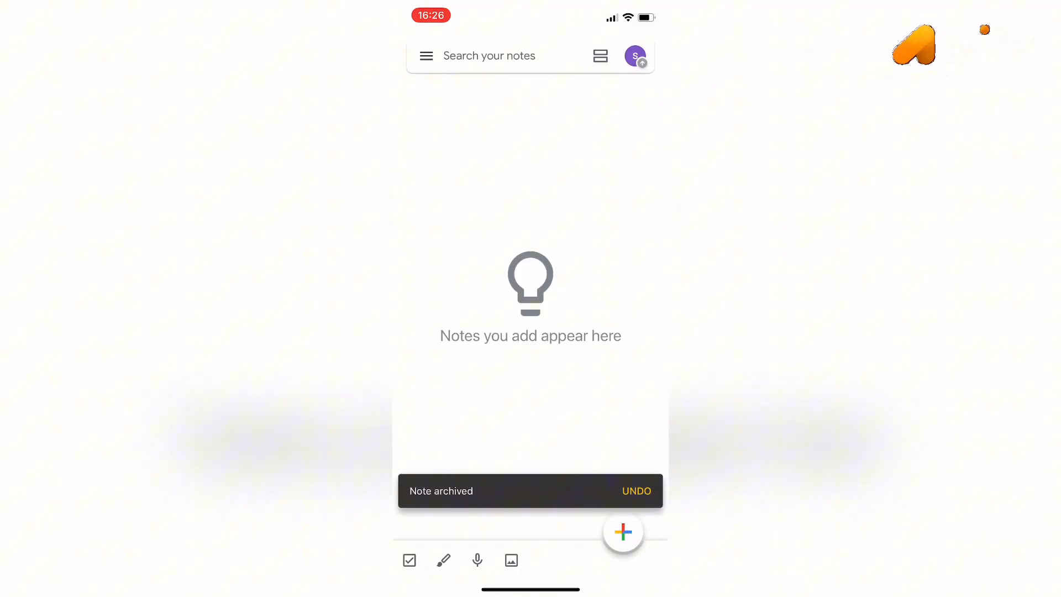
Use the navigation menu to revisit Notes, then switch to Archive showing 'My daily task'
left_click(426, 55)
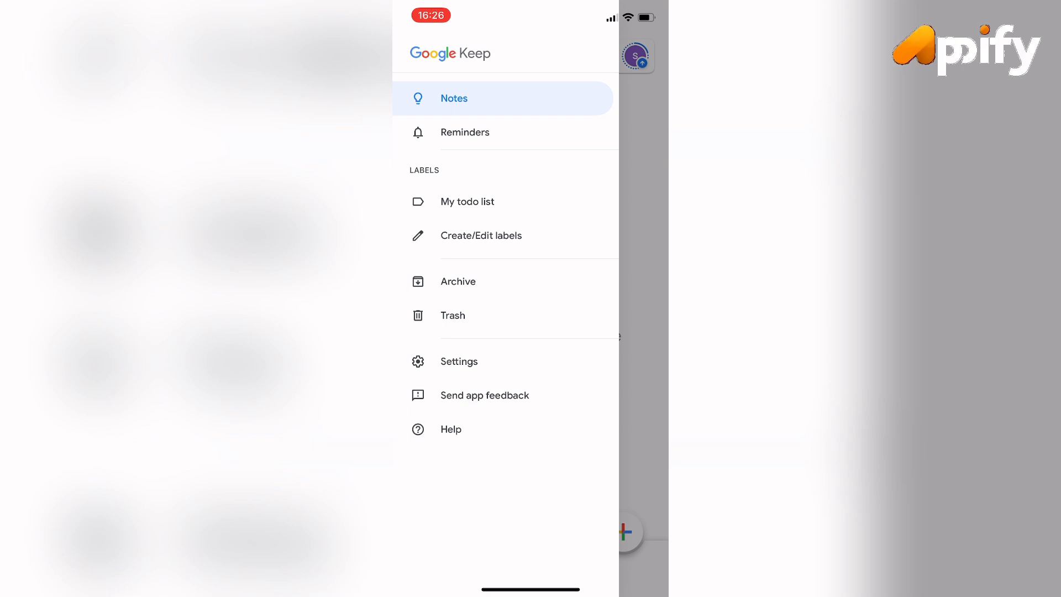
left_click(458, 281)
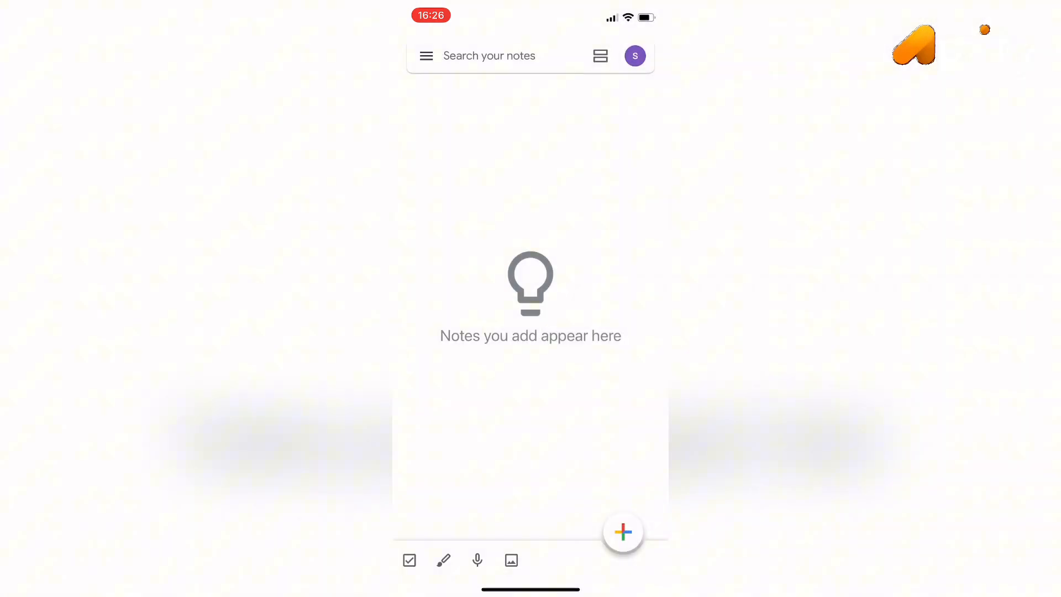
left_click(427, 55)
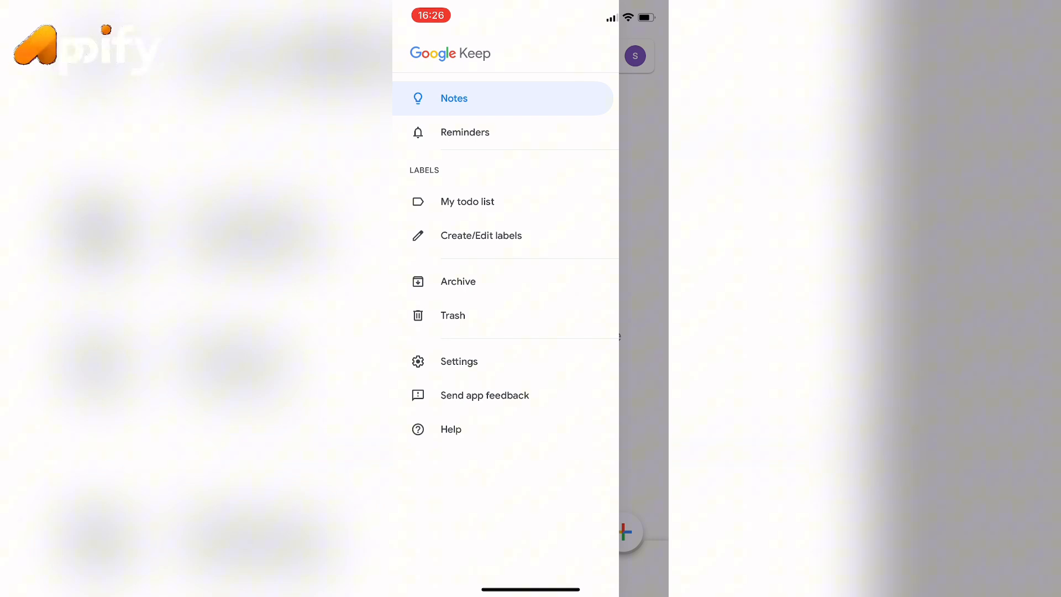
left_click(458, 281)
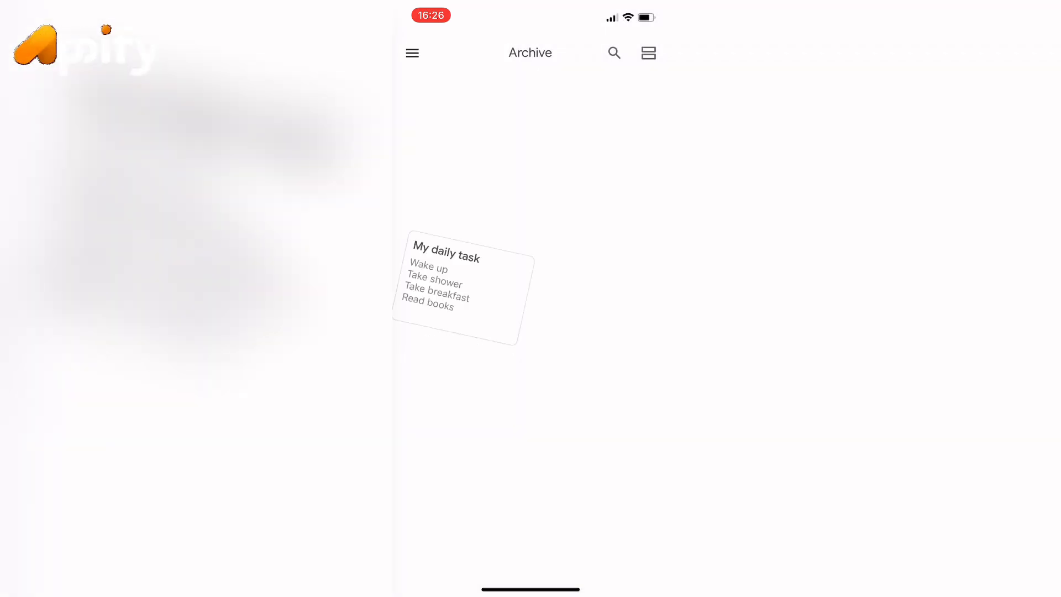